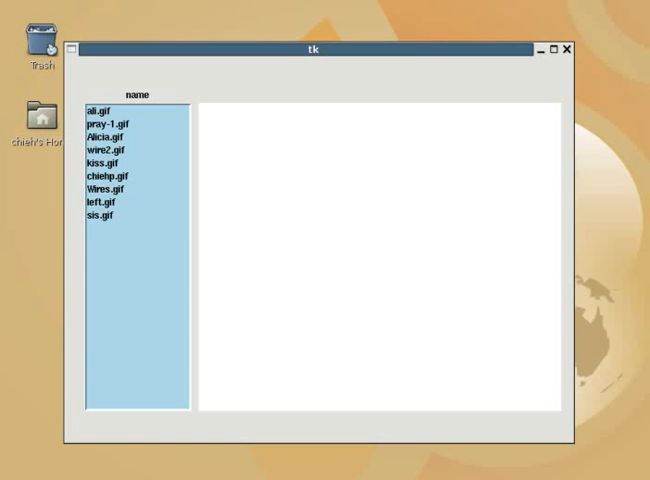
- Display ali, pray-1, Alicia, wire2, kiss, chiehp, Wires, left, then sis.gif in the viewer
left_click_drag(315, 47, 300, 66)
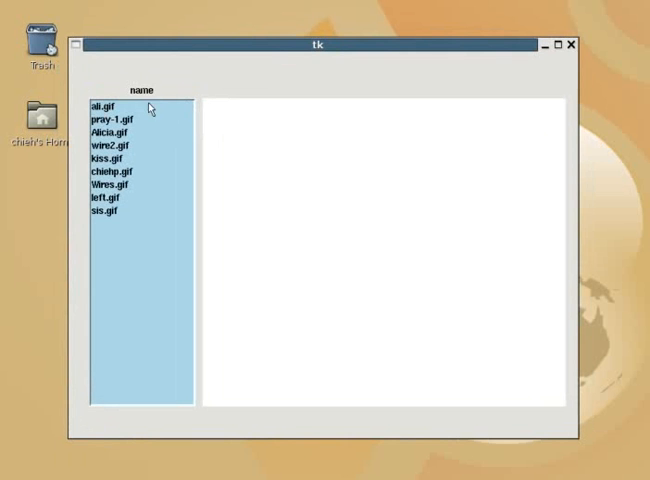
mouse_move(62, 158)
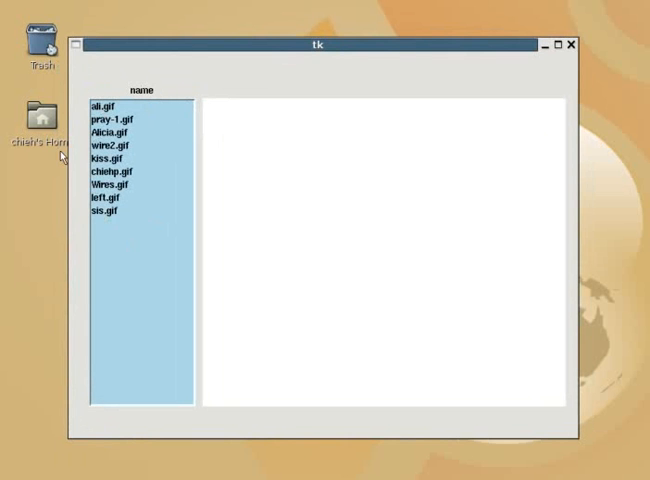
mouse_move(135, 199)
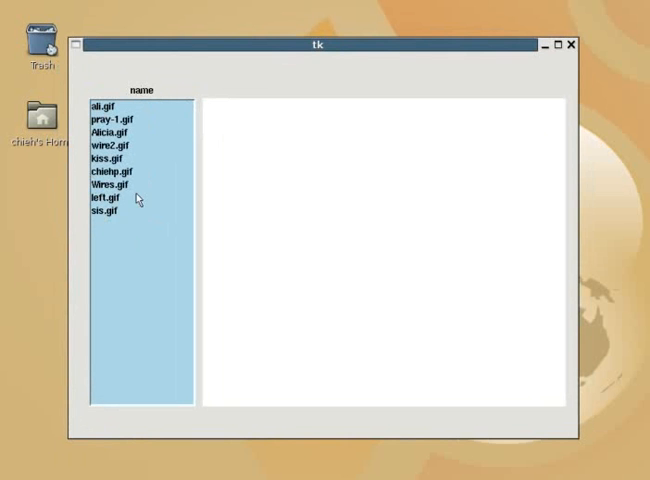
mouse_move(127, 124)
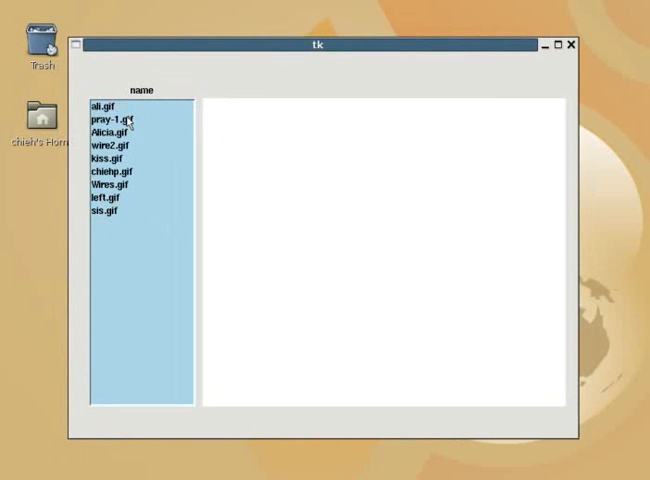
left_click(108, 103)
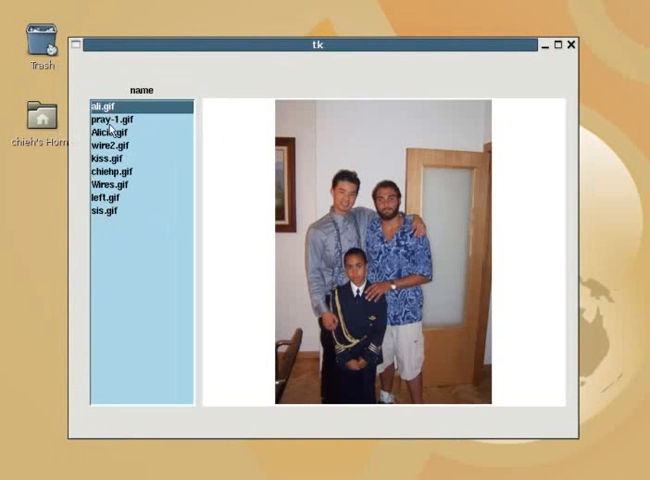
left_click(112, 132)
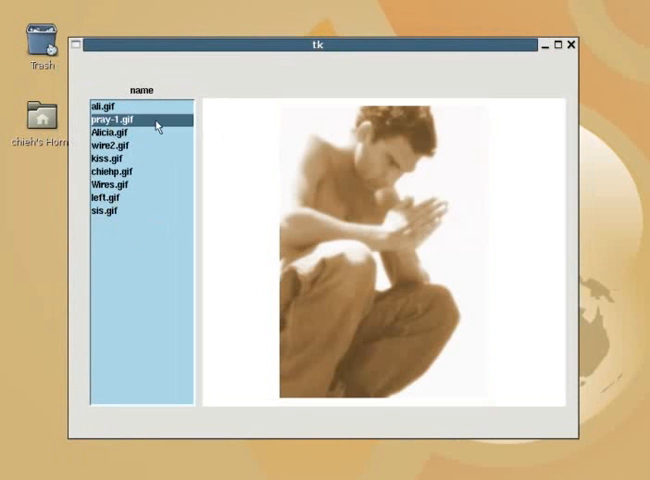
left_click(108, 105)
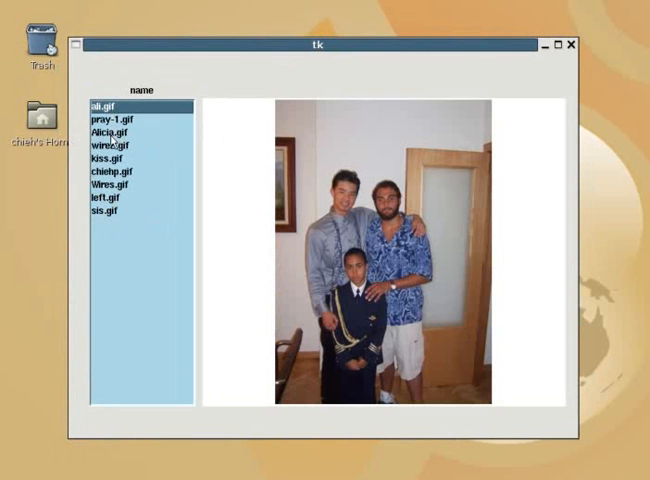
left_click(104, 131)
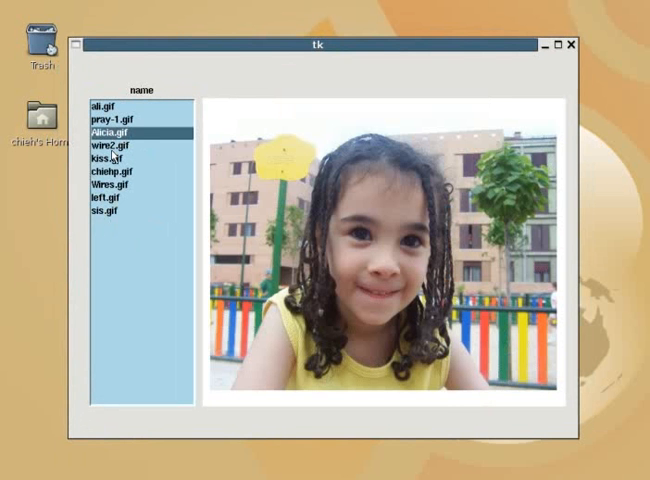
left_click(104, 148)
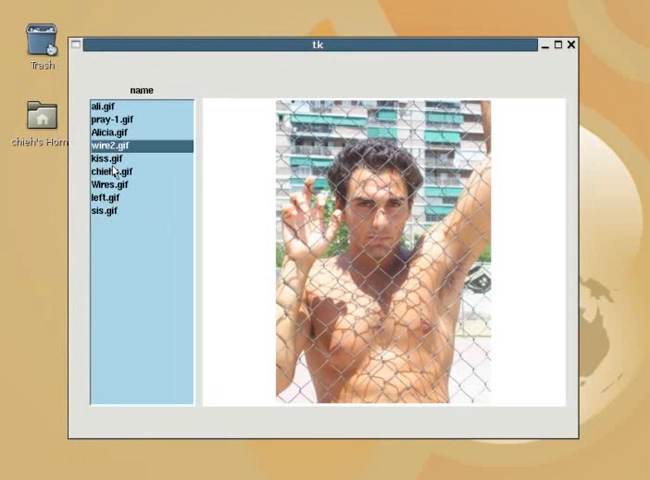
left_click(105, 162)
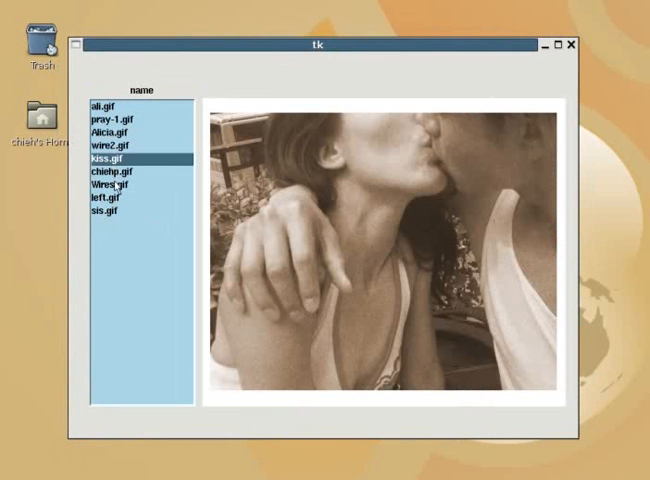
left_click(110, 172)
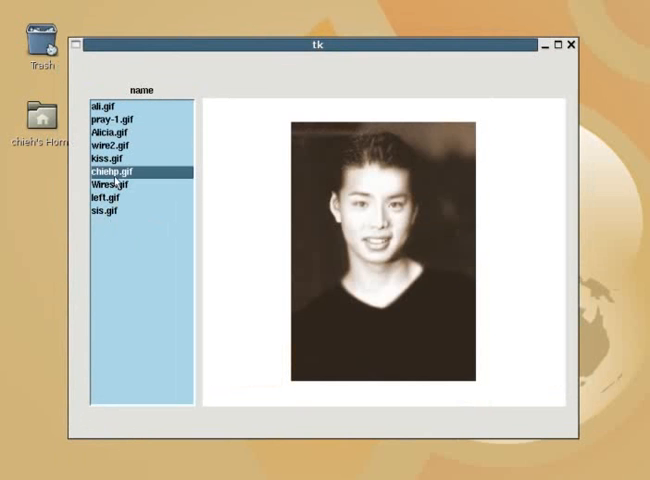
left_click(111, 185)
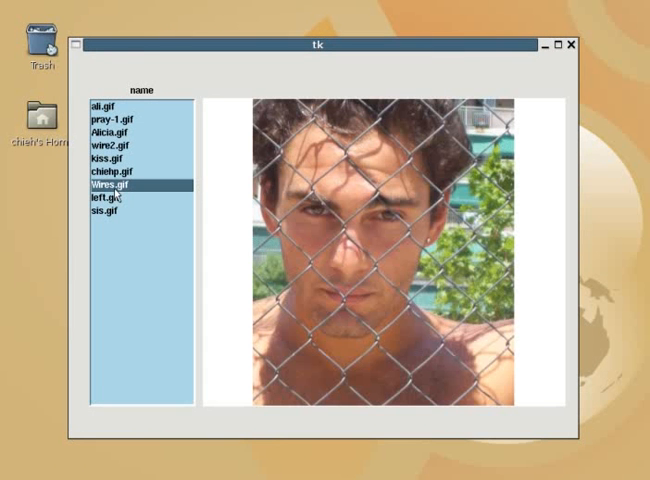
left_click(104, 210)
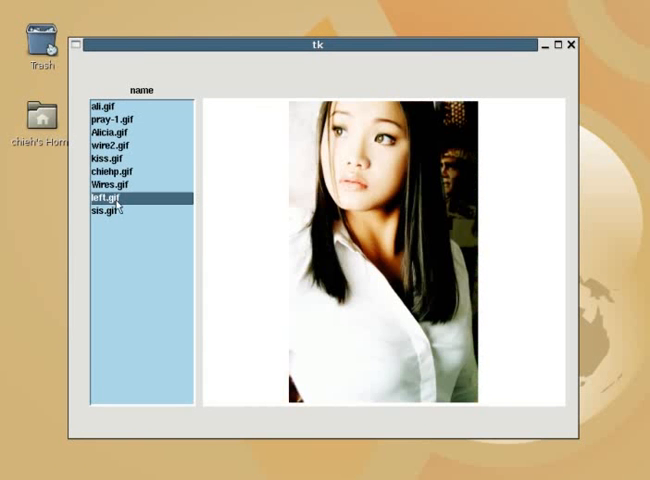
left_click(99, 216)
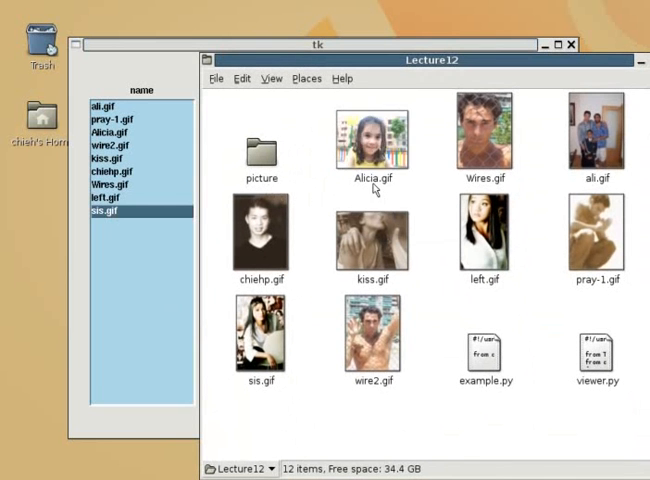
- Inspect ali.gif, example.py and kiss.gif in Lecture12, then bring the image viewer back
left_click(595, 135)
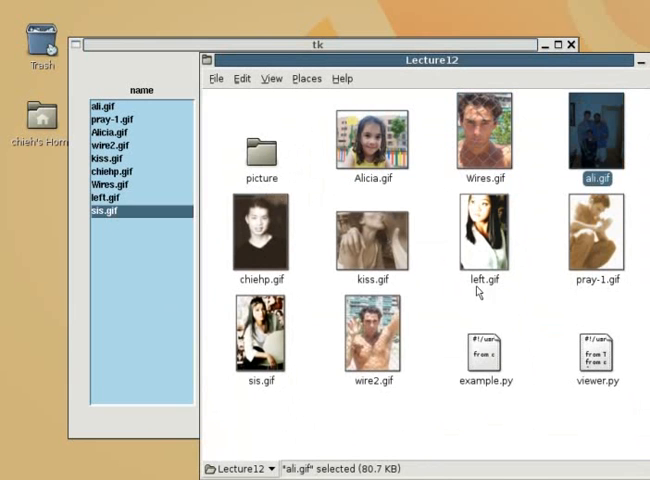
mouse_move(477, 388)
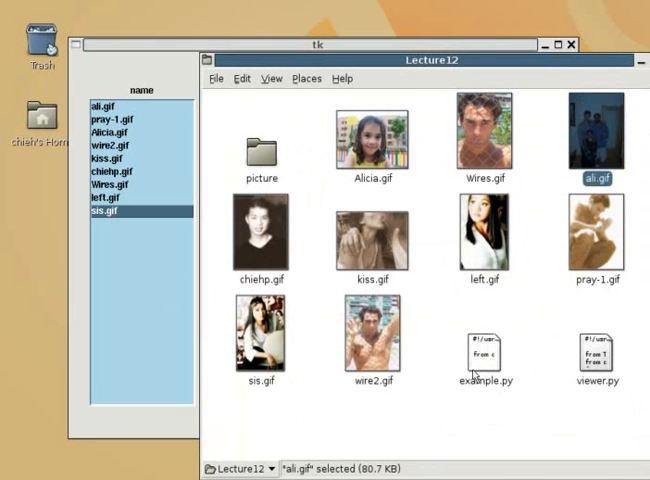
left_click(484, 352)
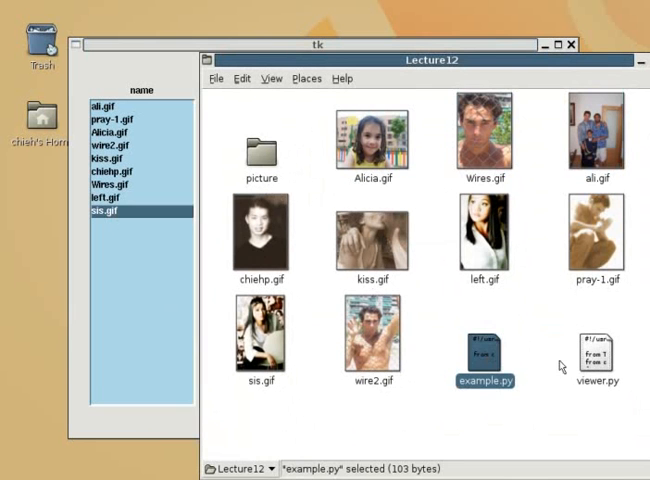
left_click(595, 354)
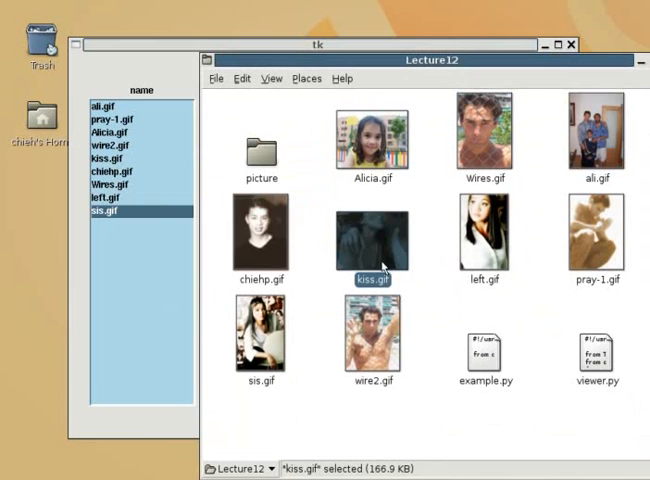
left_click(260, 237)
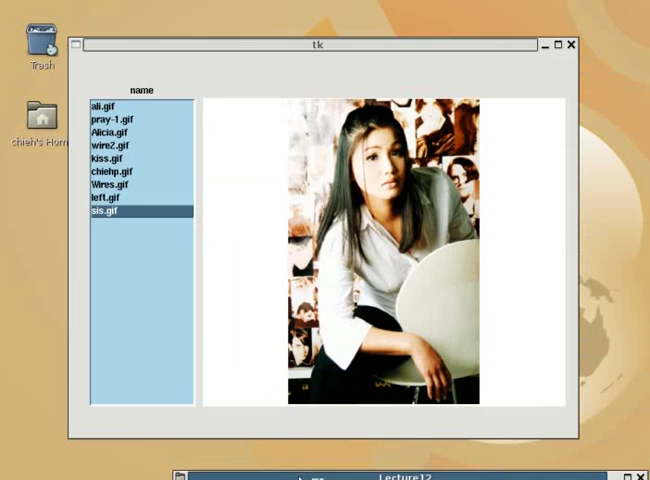
- Show chiehp.gif, kiss.gif and Alicia.gif, ending on pray-1.gif in the viewer
left_click(105, 171)
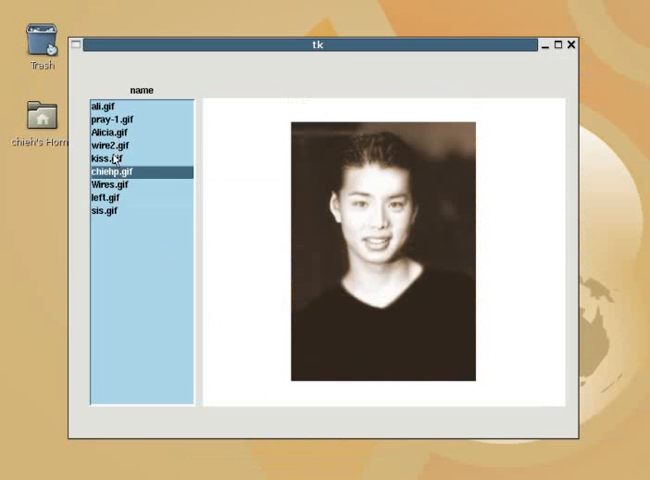
left_click(105, 162)
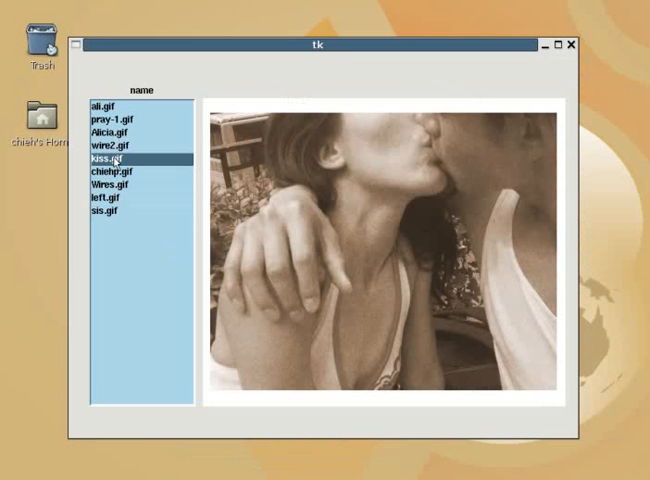
mouse_move(124, 133)
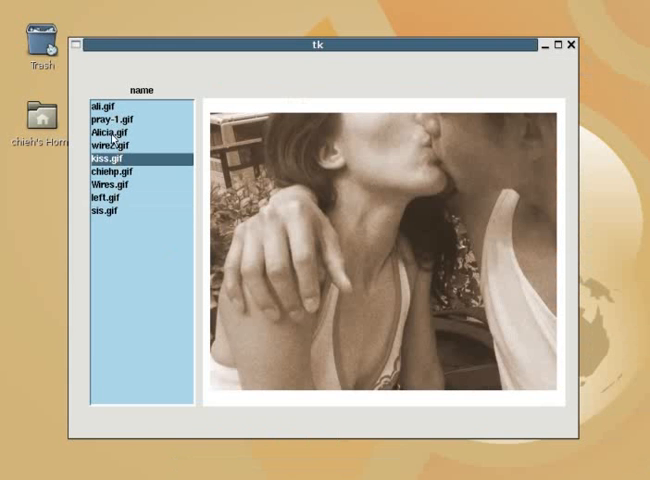
left_click(110, 130)
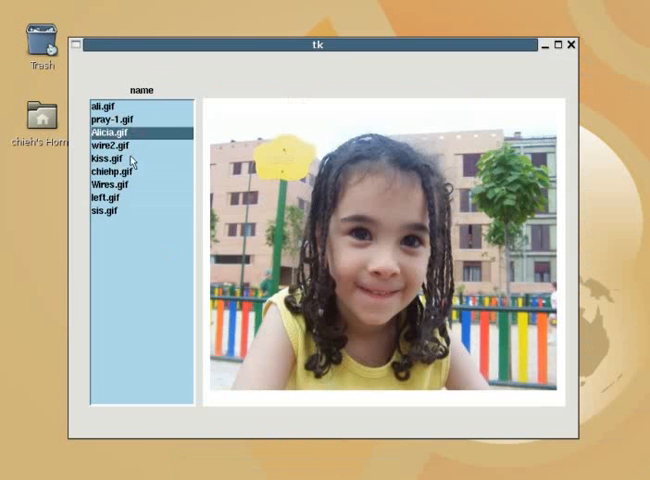
mouse_move(125, 135)
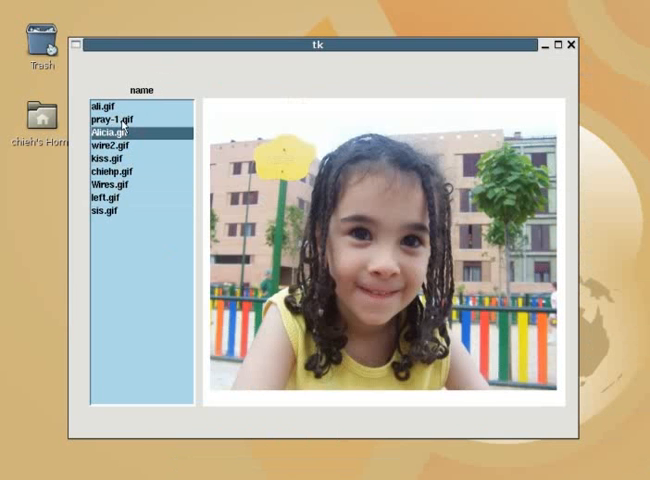
left_click(107, 117)
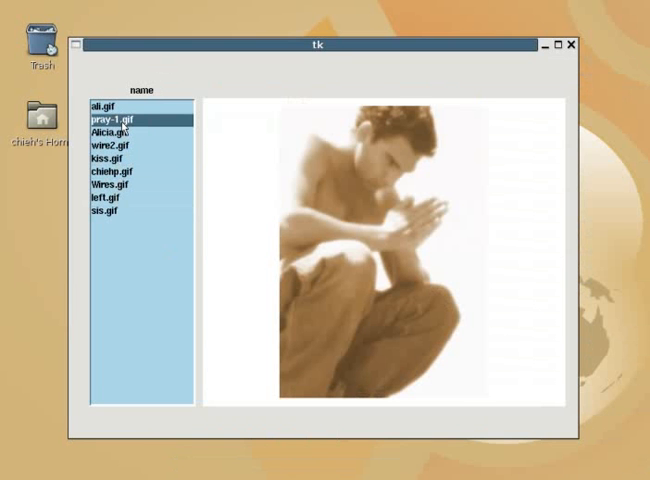
mouse_move(202, 30)
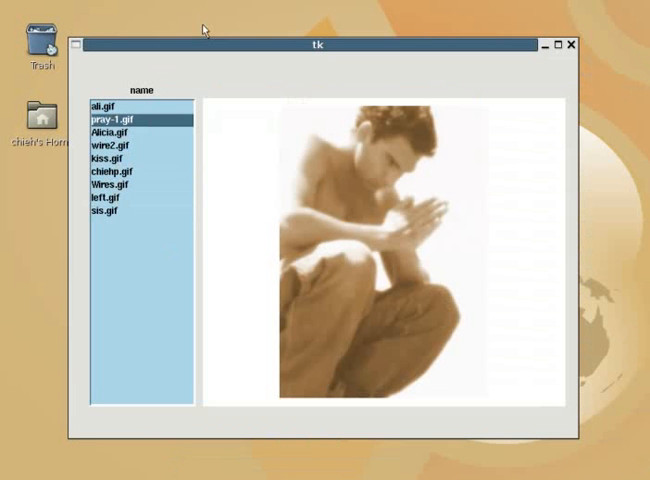
mouse_move(220, 15)
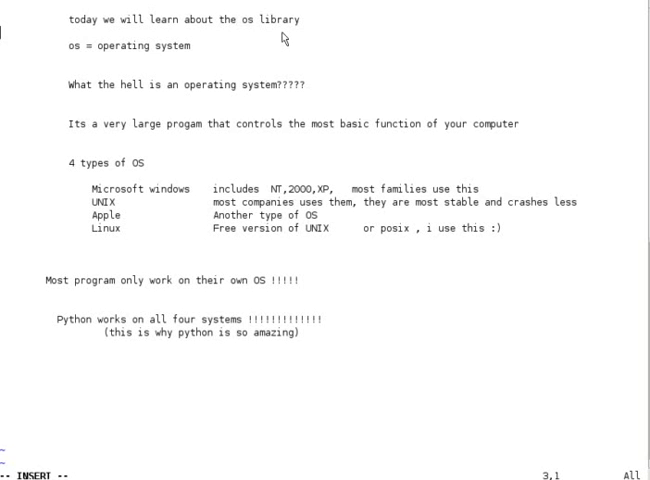
- Add a blank line after the opening sentence of the OS notes
type("something??")
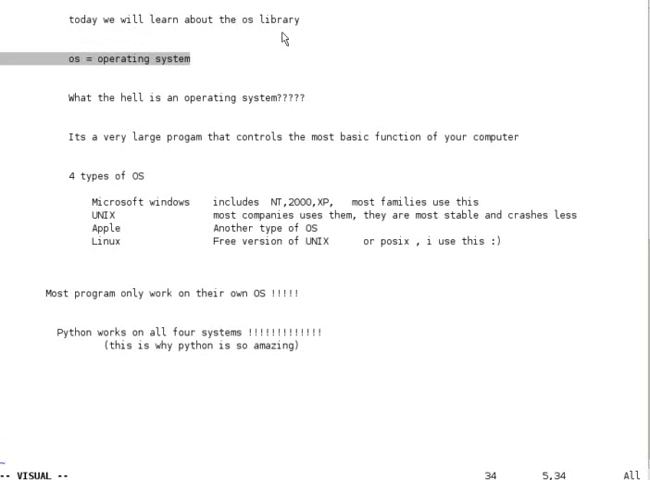
key("Escape")
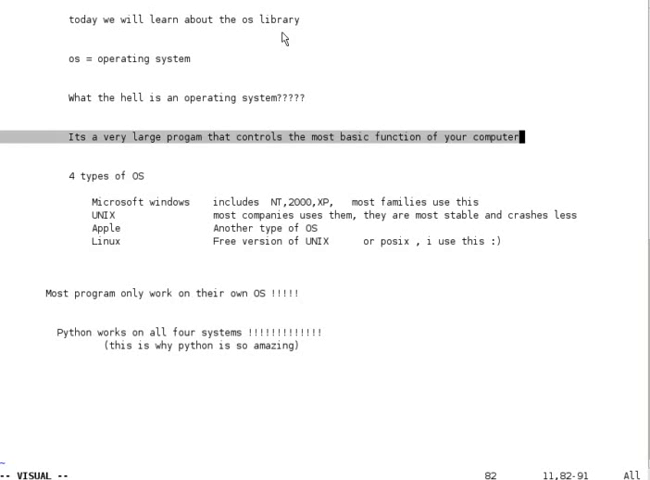
- Highlight the phrase 'most basic function of your computer', then clear the selection
key("Escape")
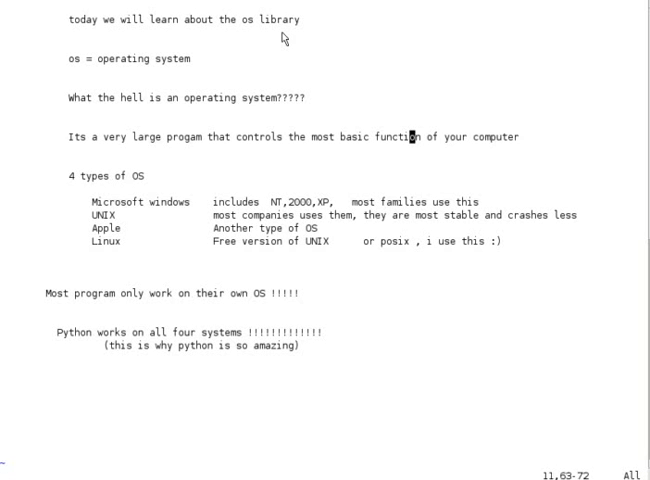
key("v")
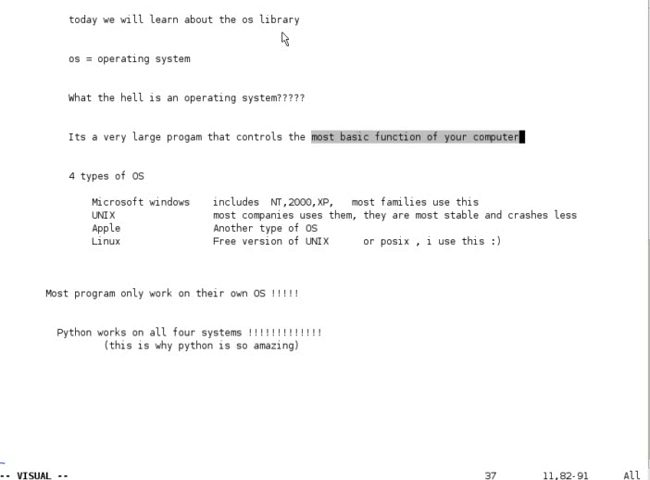
key("Escape")
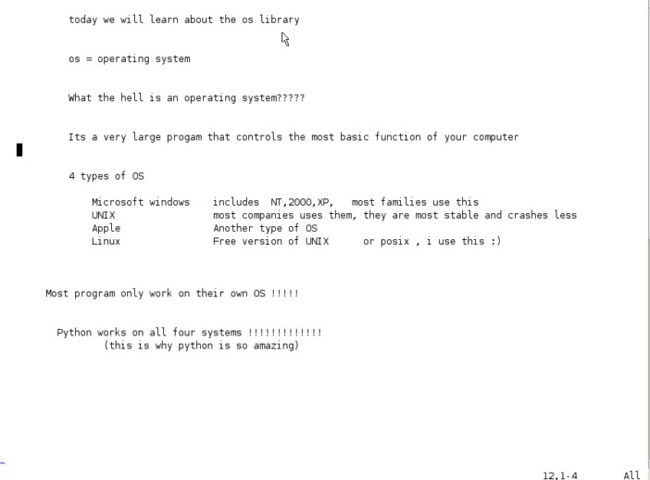
- Write the line 'We use python to program :)' below the large-program sentence
key("i")
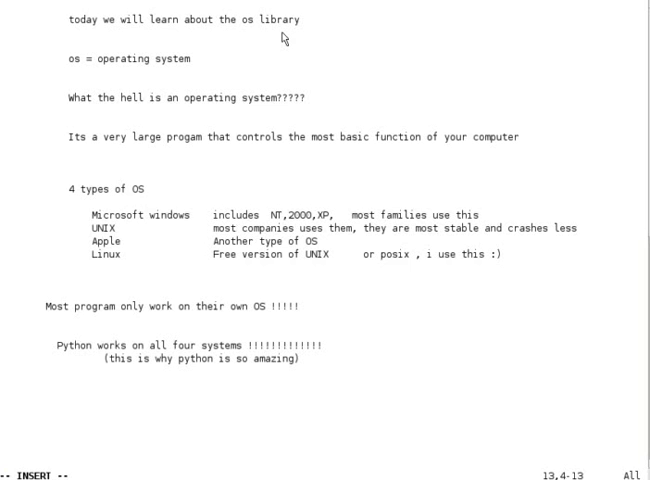
type("We")
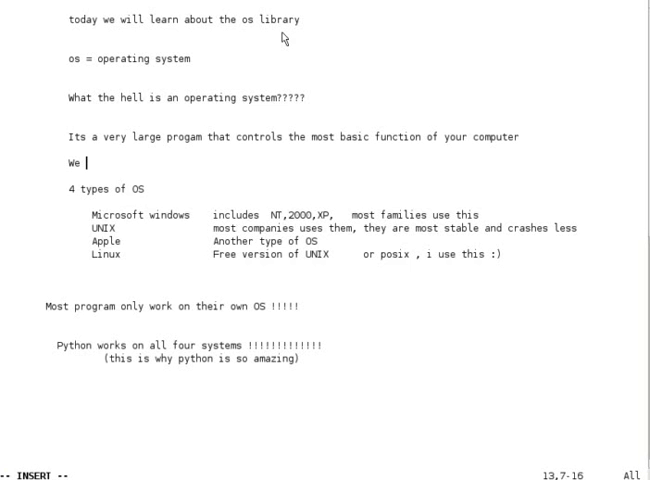
type("use python to prog")
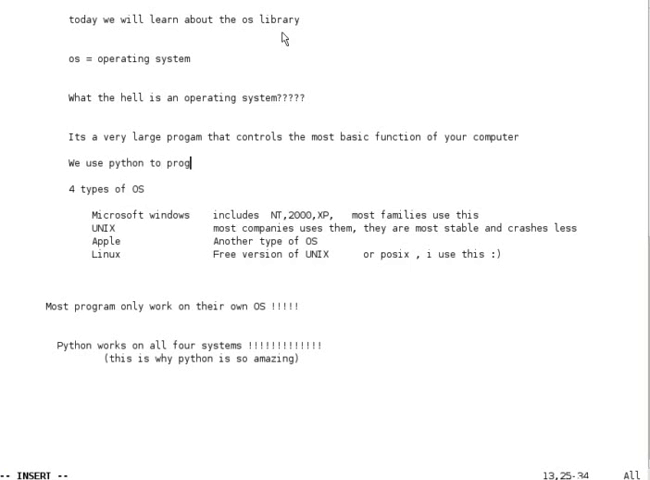
type("ram :)")
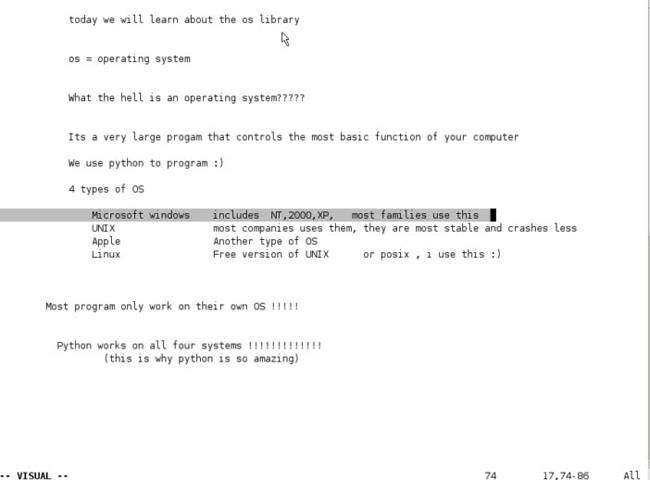
key("Escape")
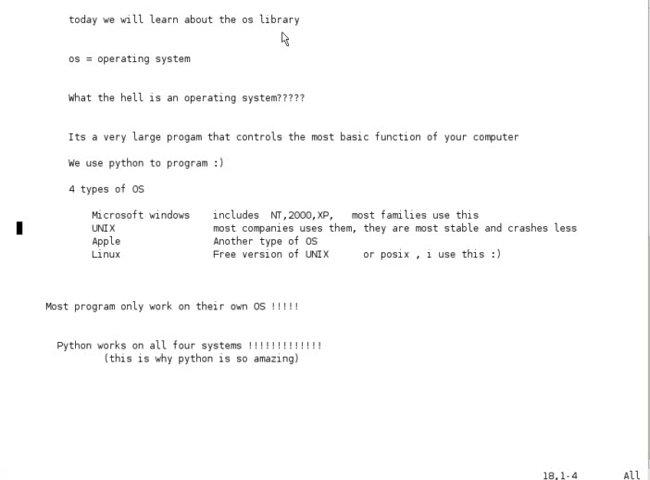
key("V")
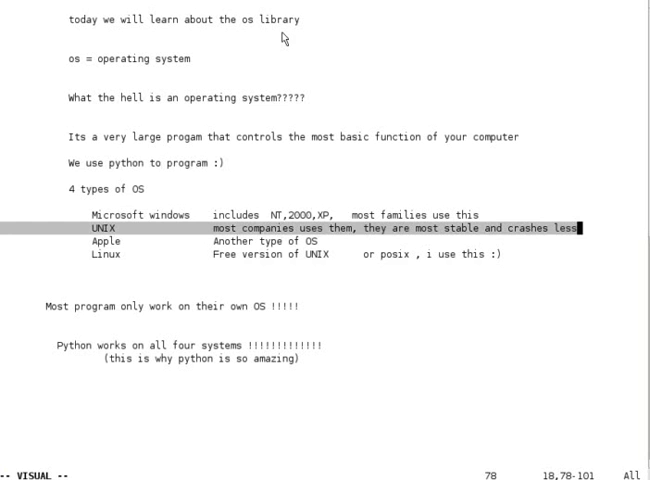
key("Escape")
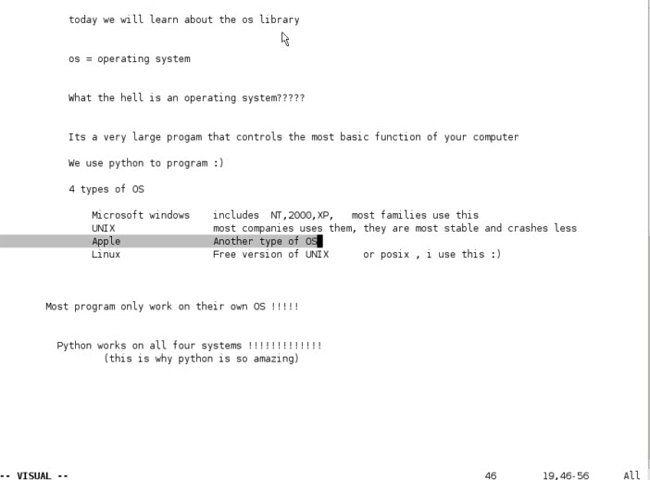
key("j")
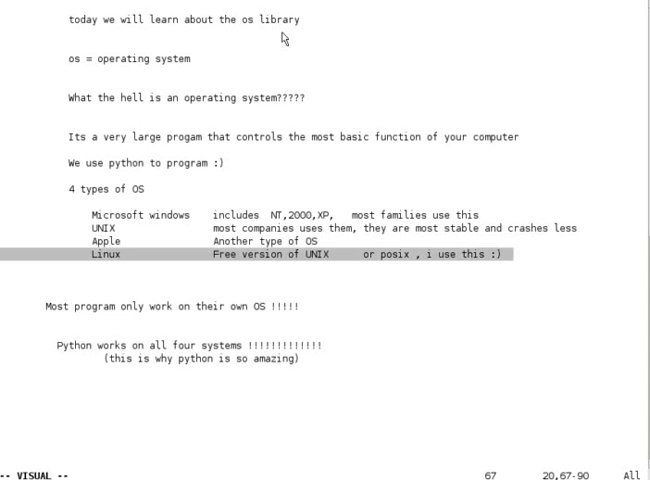
key("Escape")
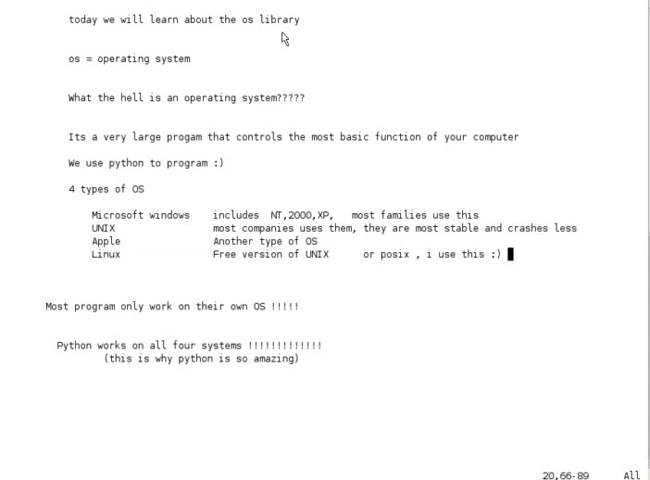
key("v")
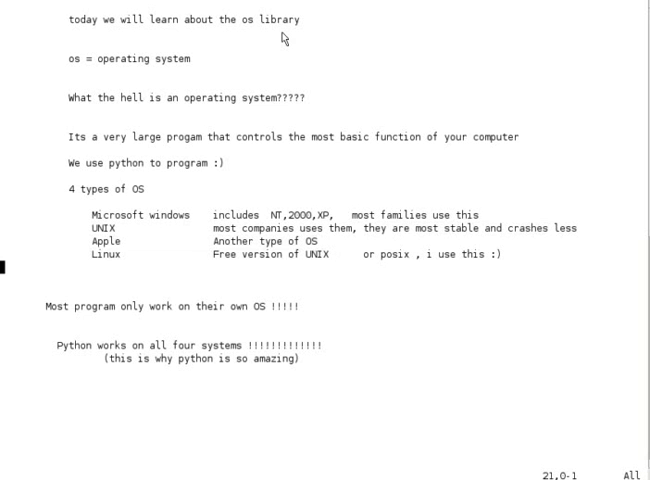
key("V")
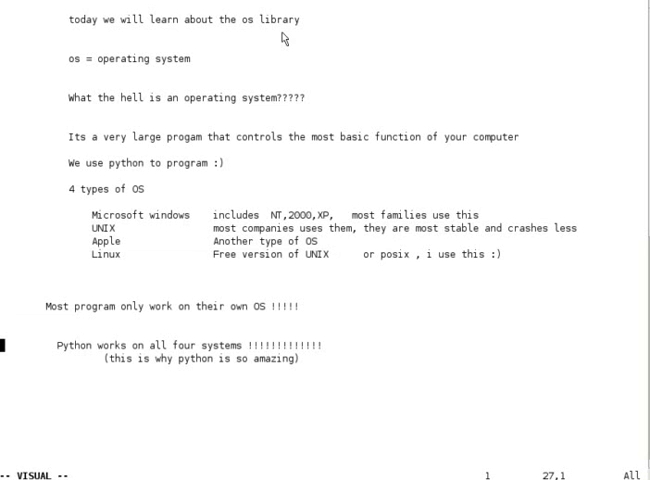
key("V")
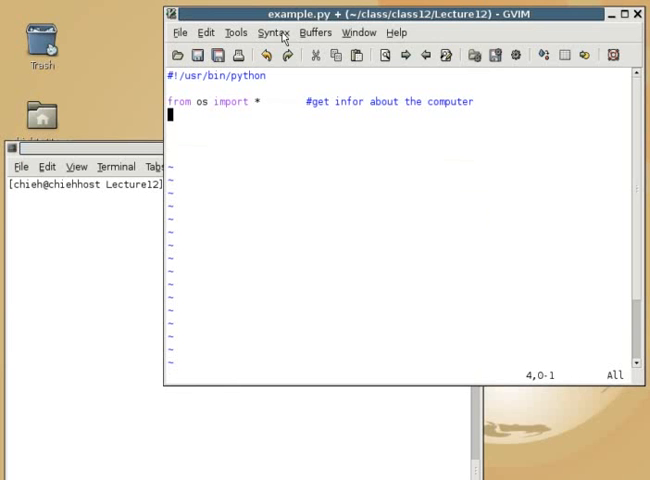
- Add the line 'print name # special tool inside os' below the import
key("i")
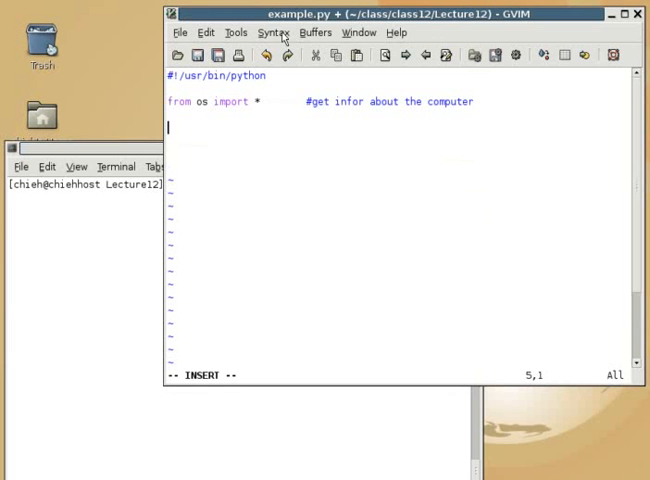
type("print name")
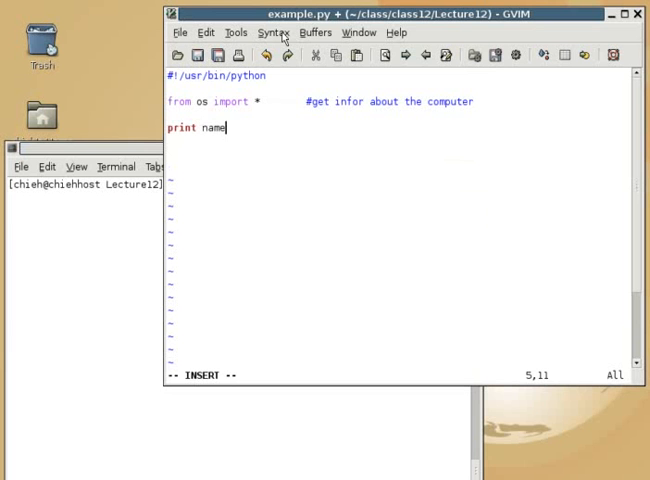
type("#")
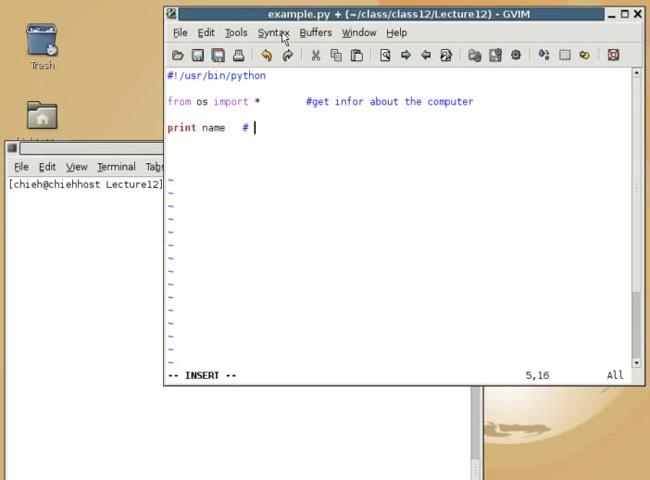
type("spe")
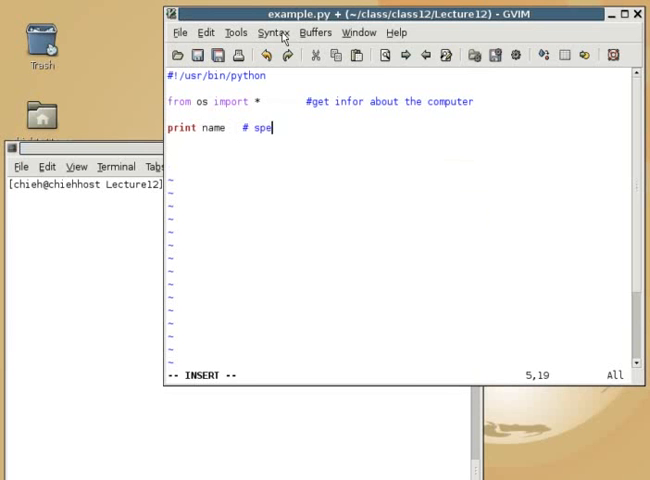
type("cial tool in")
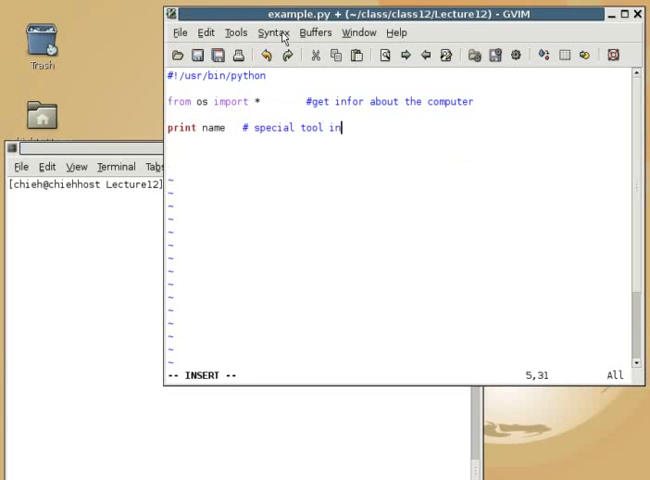
type("side os")
type("g")
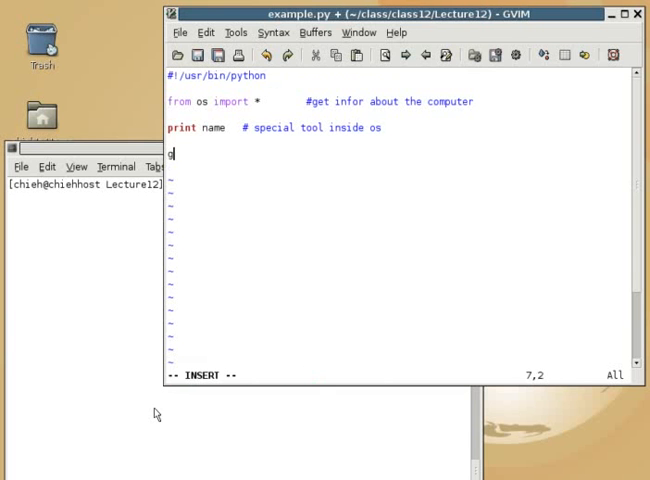
type("vim is more")
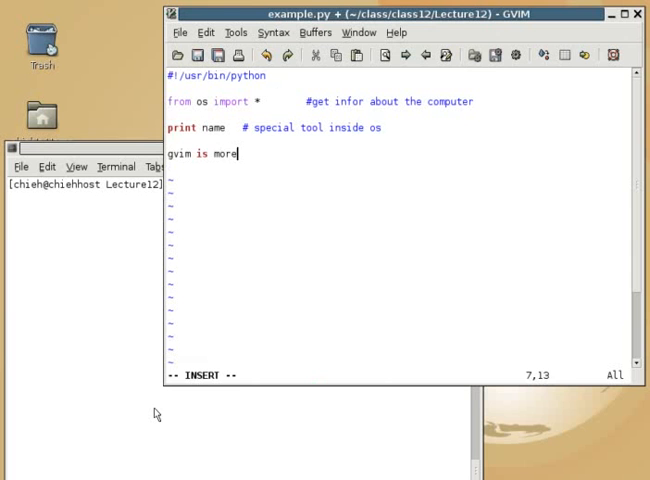
type("cool, but")
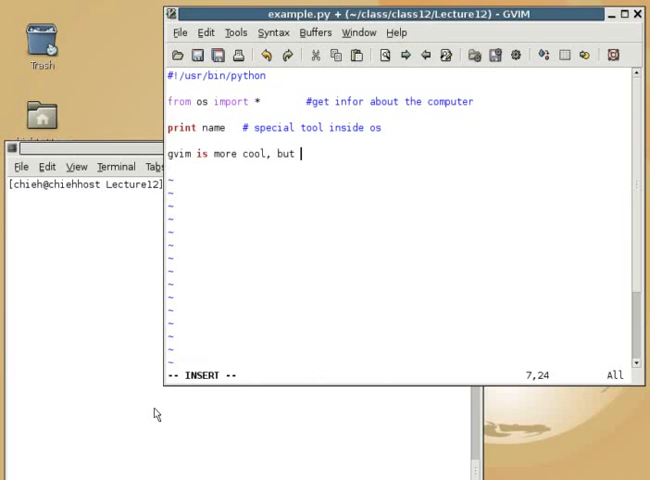
type("IDLE is")
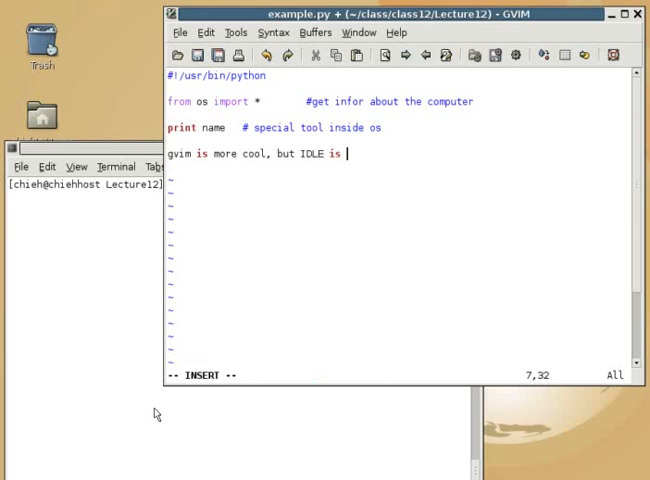
type("easier for")
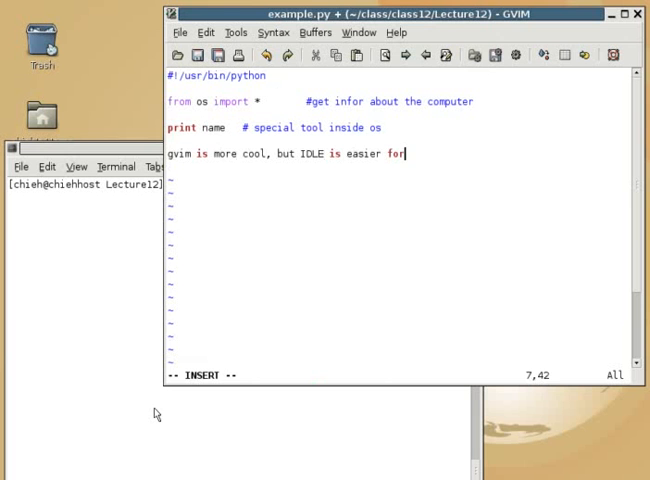
type("beginne")
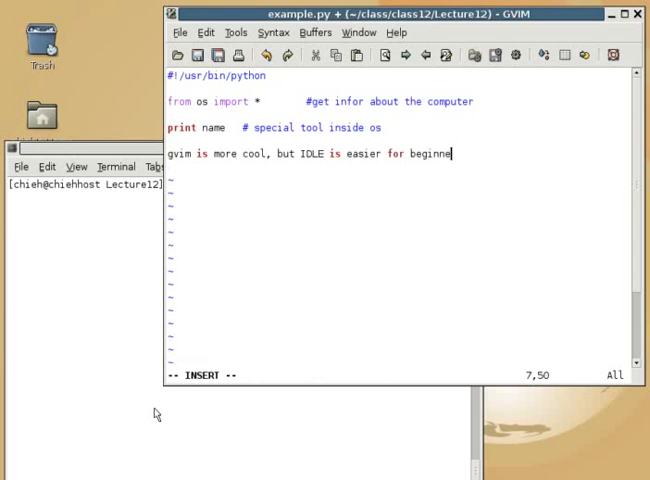
type("rs")
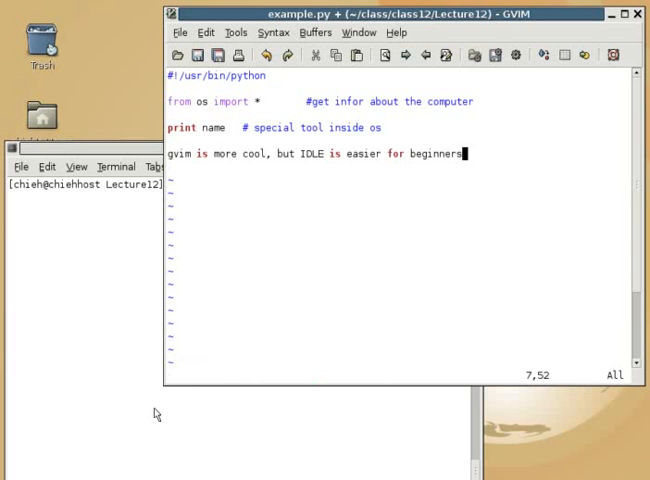
key("V")
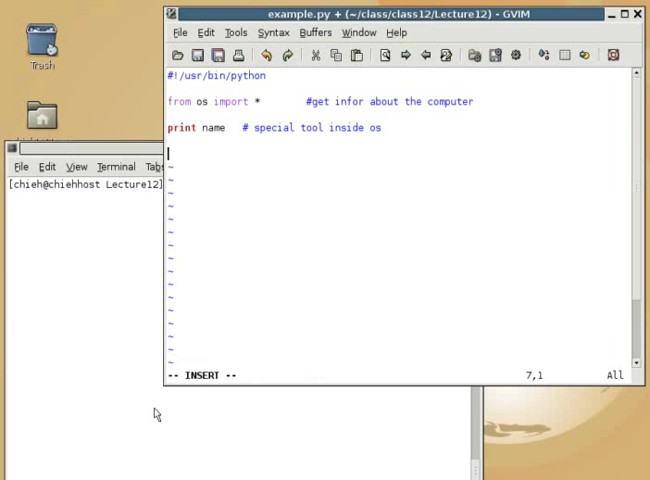
key("Return")
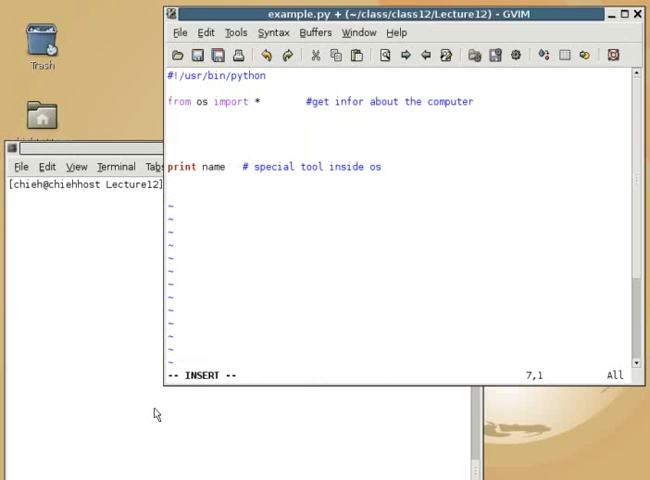
- Add 'from Tkinter import *' commented as drawing windows and buttons, then show sis.gif
type("f")
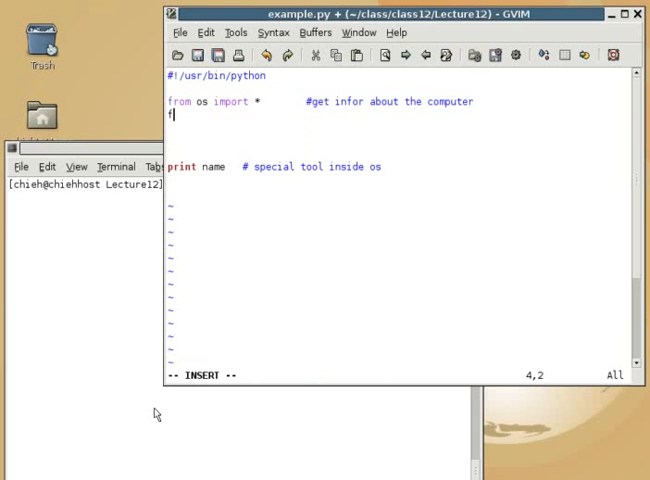
type("rom Tkinter im")
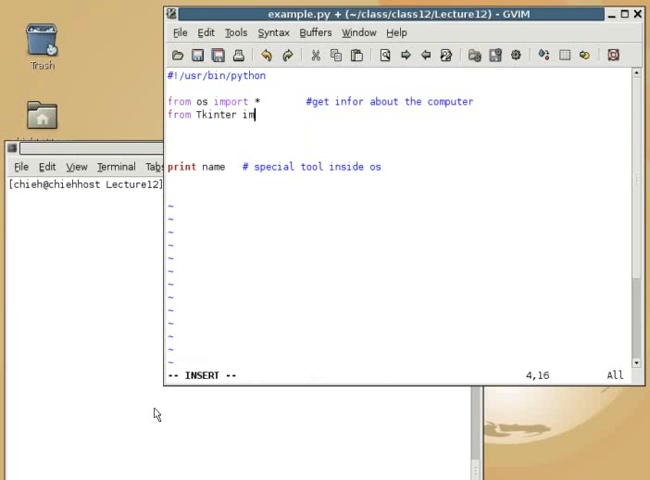
type("port *")
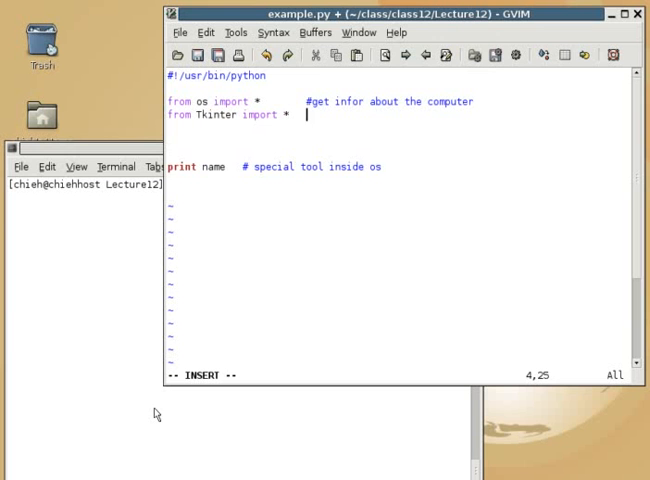
type("# help")
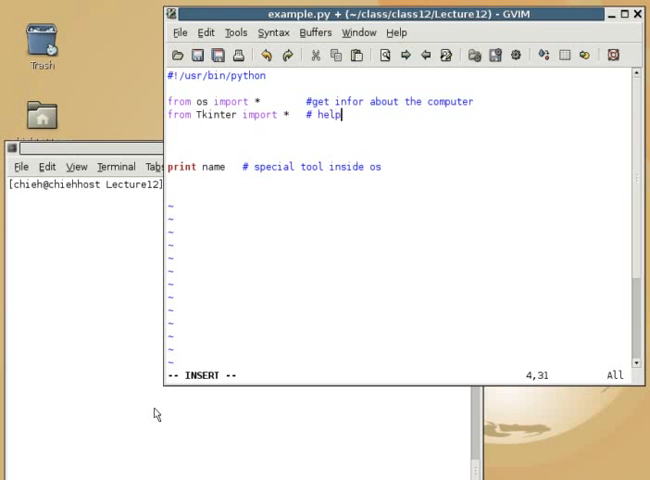
type("us draw windows and bu")
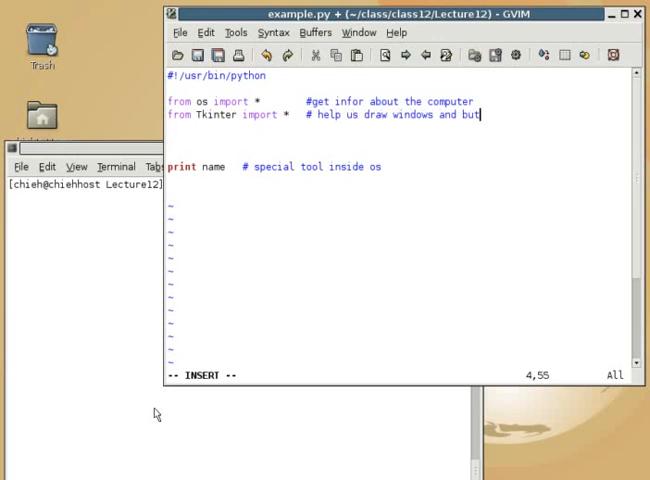
type("tons")
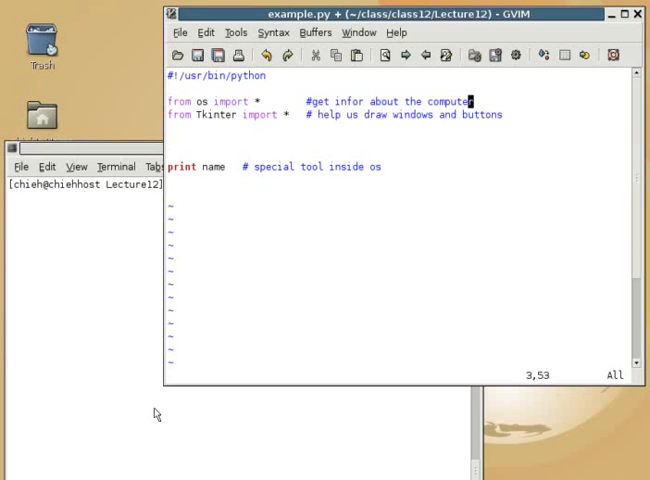
key("v")
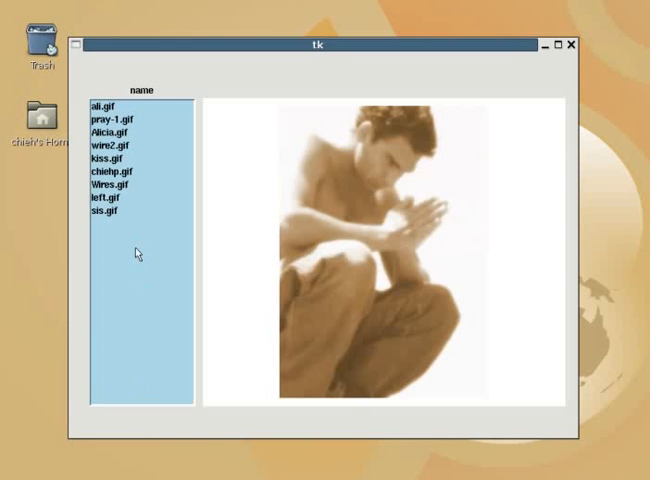
left_click(100, 211)
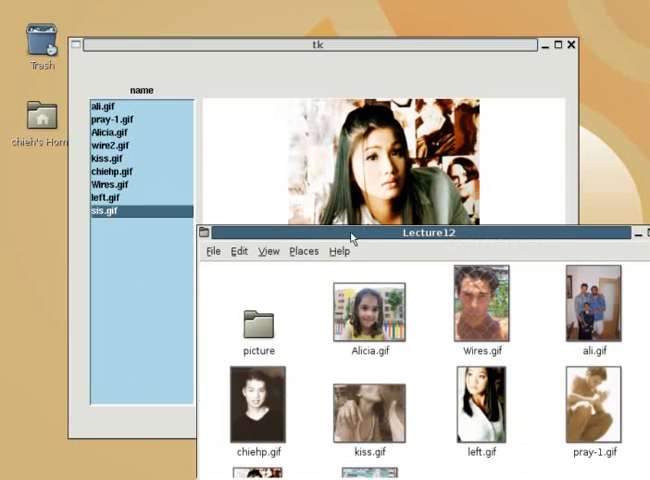
- Bring the Lecture12 Nautilus window to the front
left_click(430, 233)
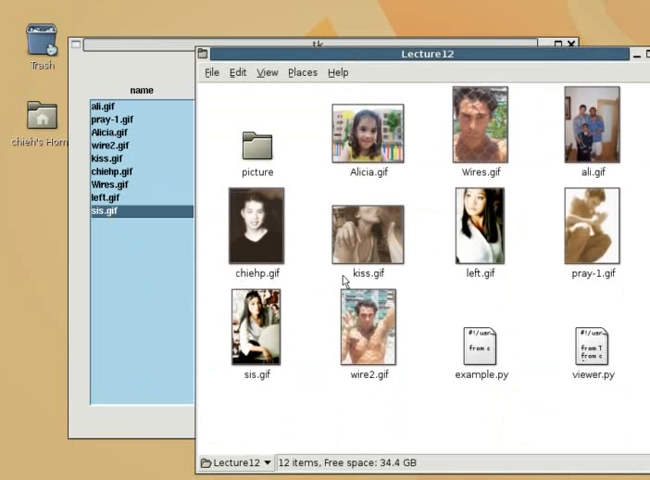
mouse_move(122, 189)
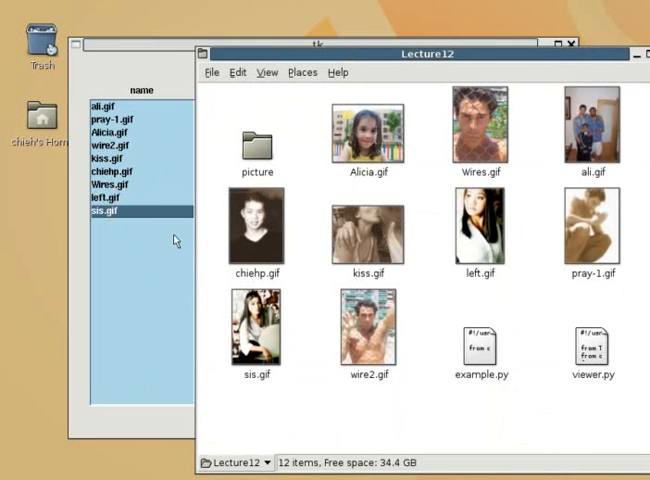
- Replace the print name line with print listdir('./') and save example.py
double_click(480, 345)
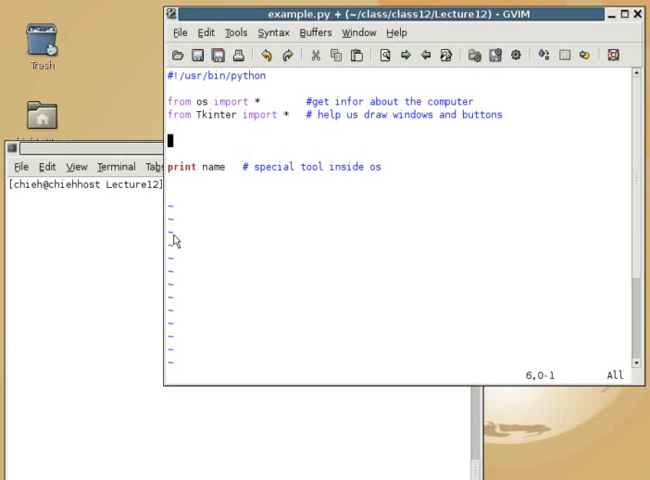
type("print listd")
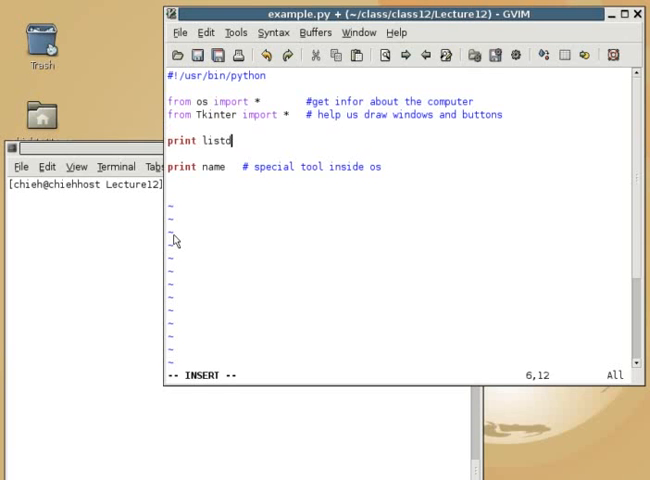
type("ir('./')")
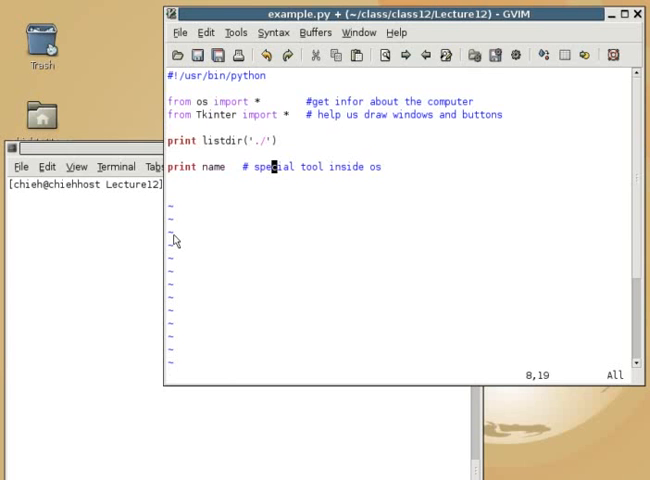
key("dd")
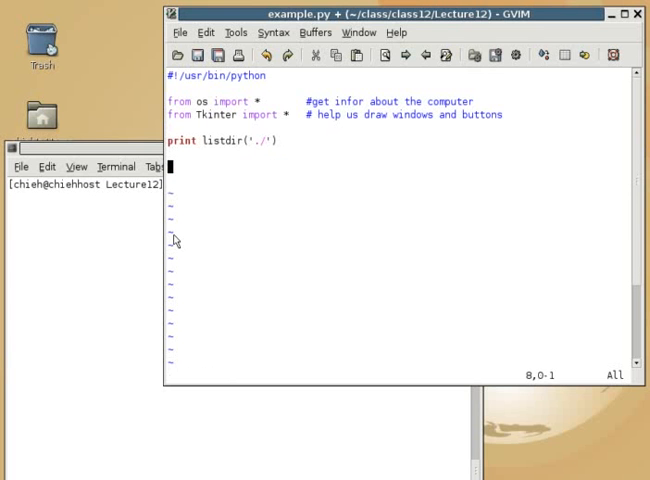
key("Escape")
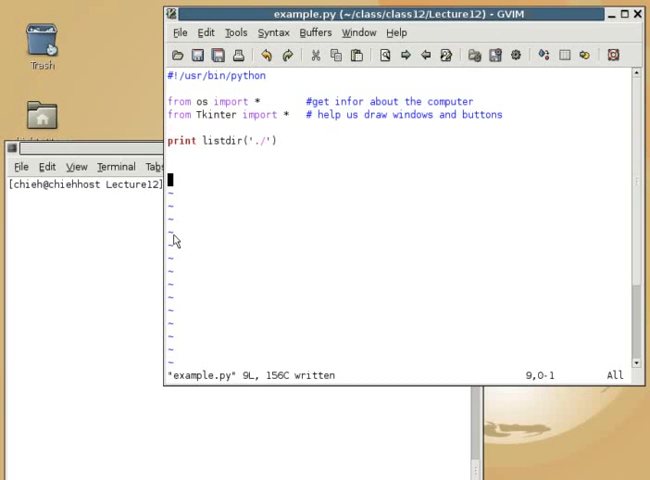
- Add notes 'folders are called directories', './ means the current folder', 'path?? huh???'
key("i")
type("folders a")
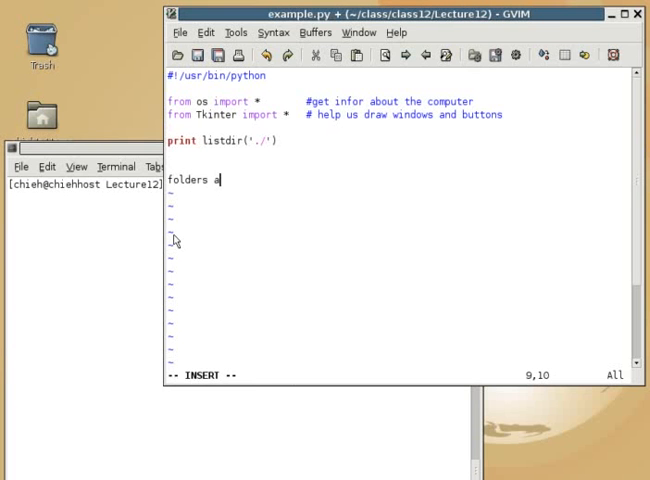
type("re called direct")
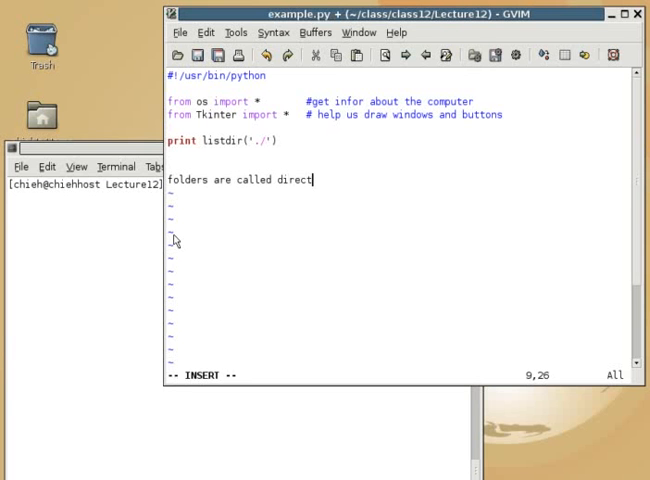
type("ories")
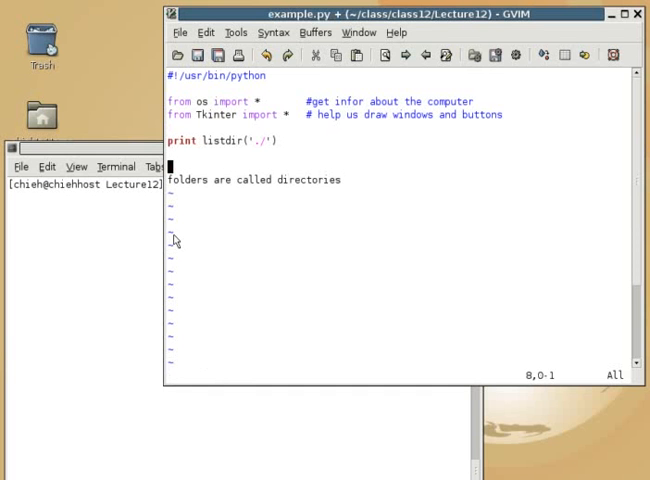
type("./")
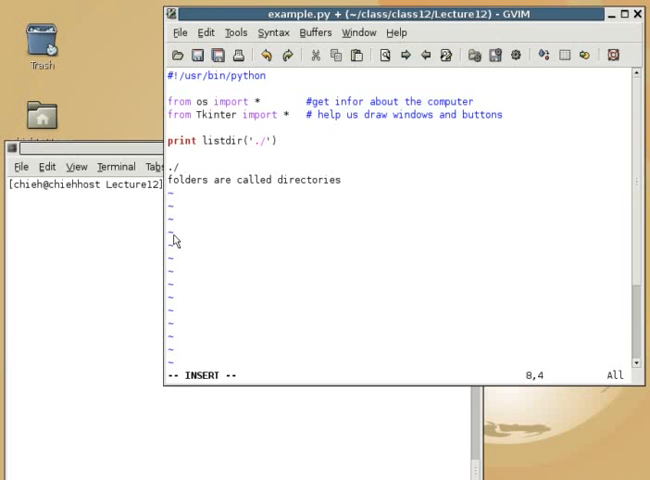
type("means the current folder")
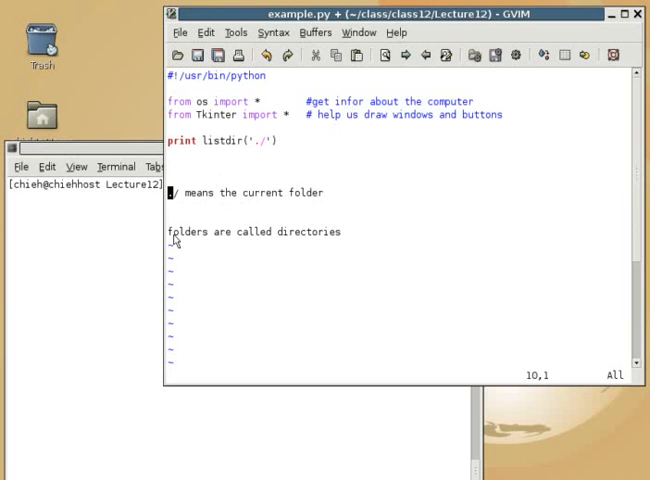
key("i")
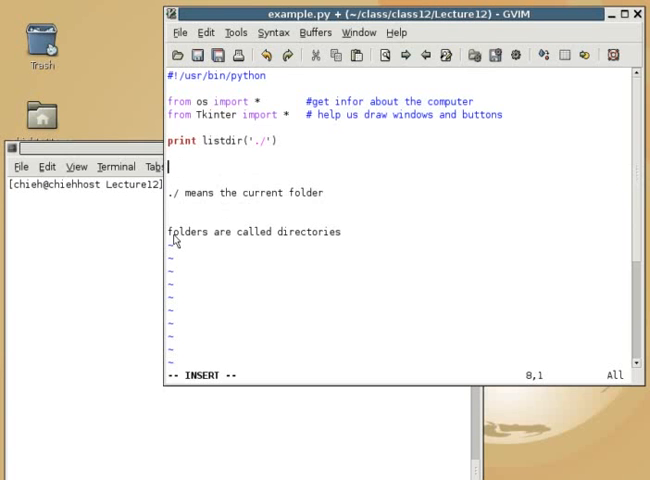
type("path?? hu")
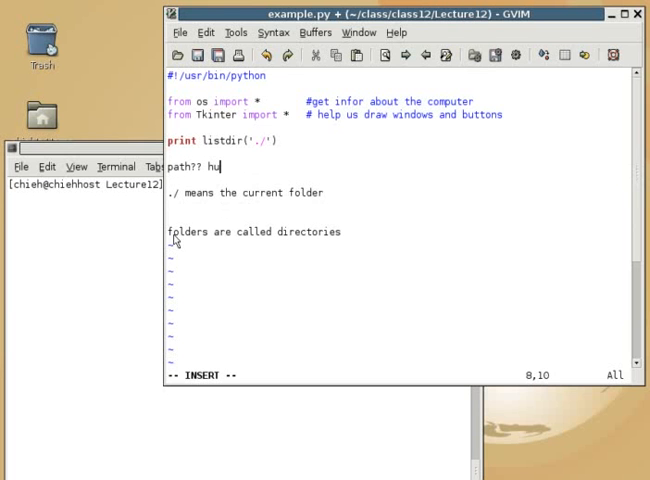
type("h???")
left_click(85, 184)
type("./example.py")
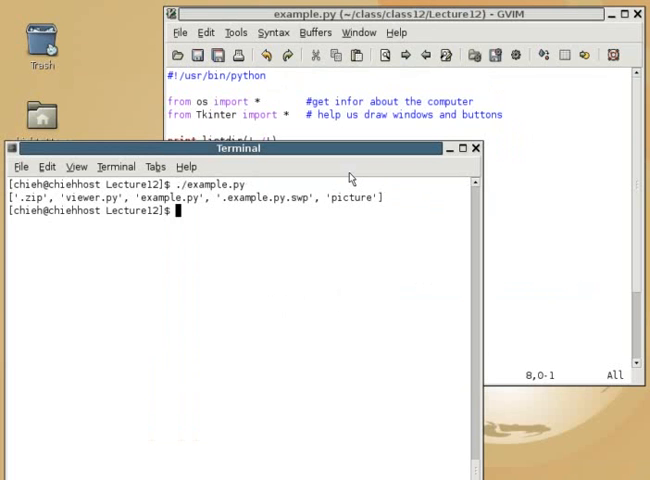
mouse_move(185, 207)
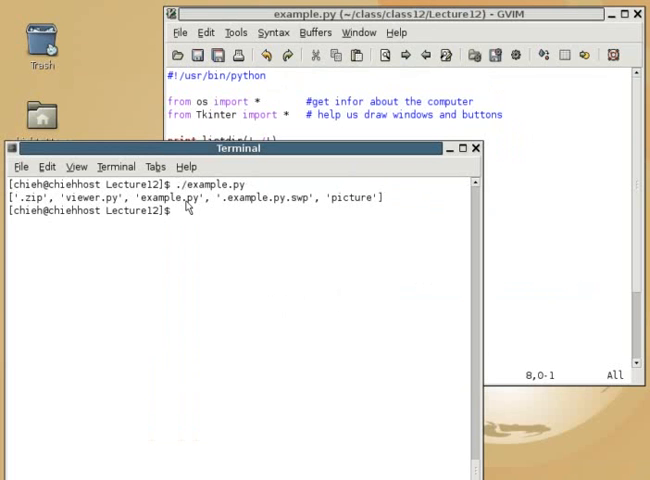
- Highlight 'picture' in the script's output and return to GVim
double_click(351, 197)
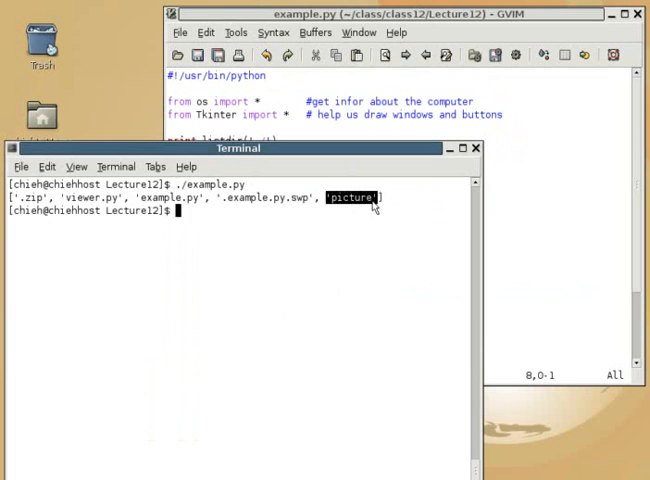
mouse_move(392, 261)
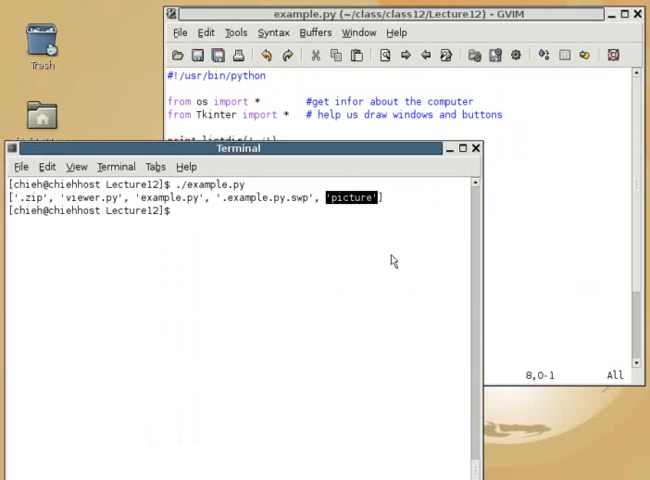
mouse_move(420, 243)
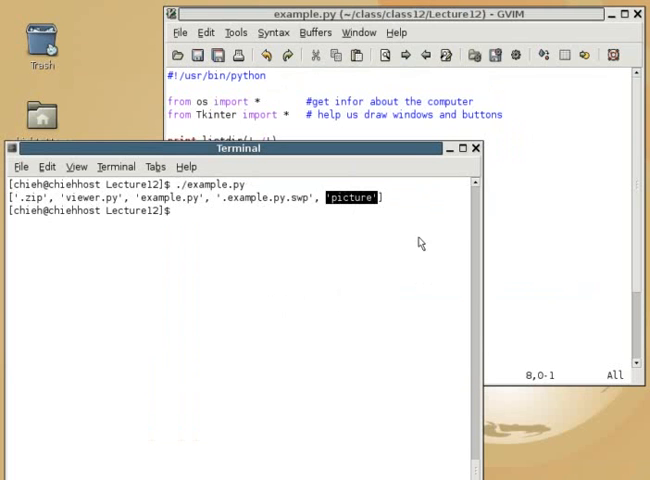
left_click(390, 16)
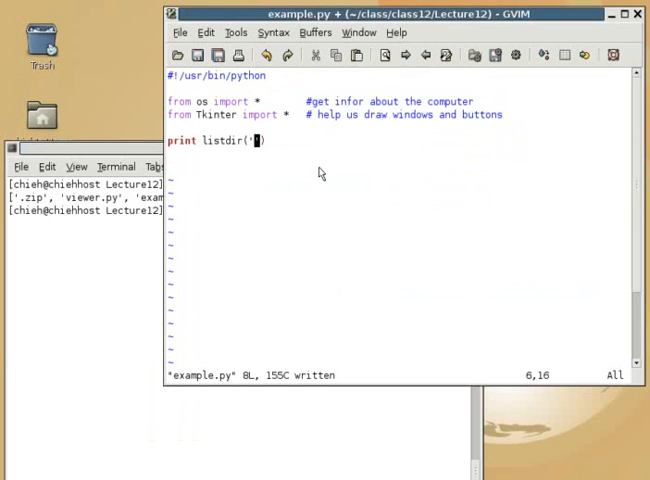
- Replace './' with 'picture/' in listdir() and save example.py
type("picture/")
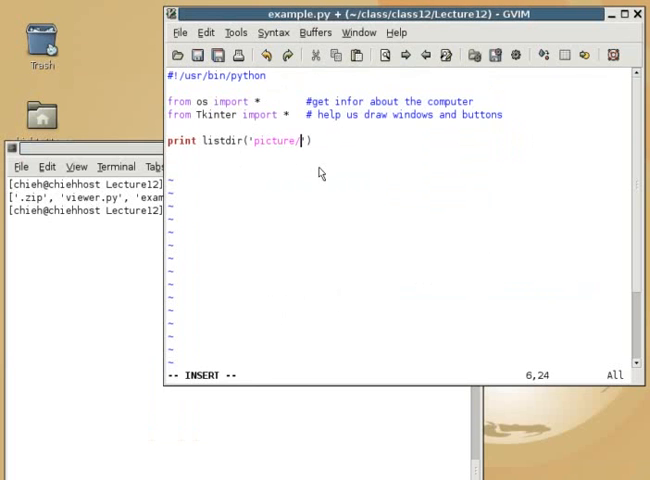
key("Escape")
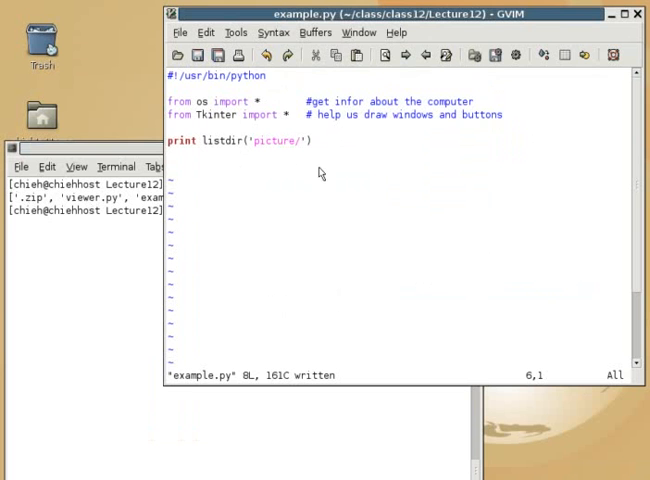
mouse_move(248, 168)
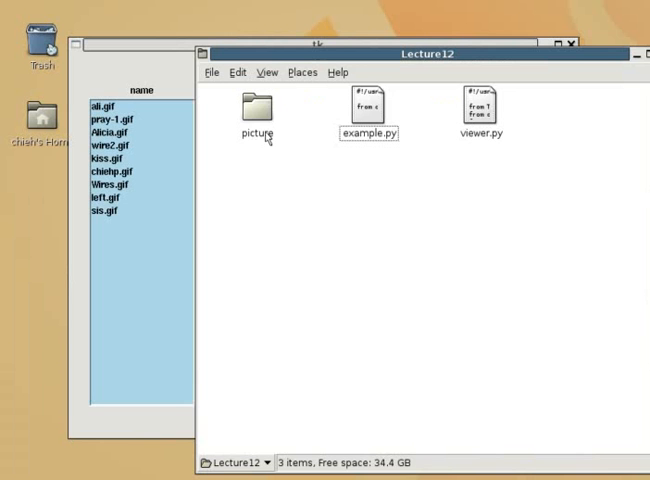
- Select the picture folder in the Lecture12 window
left_click(256, 105)
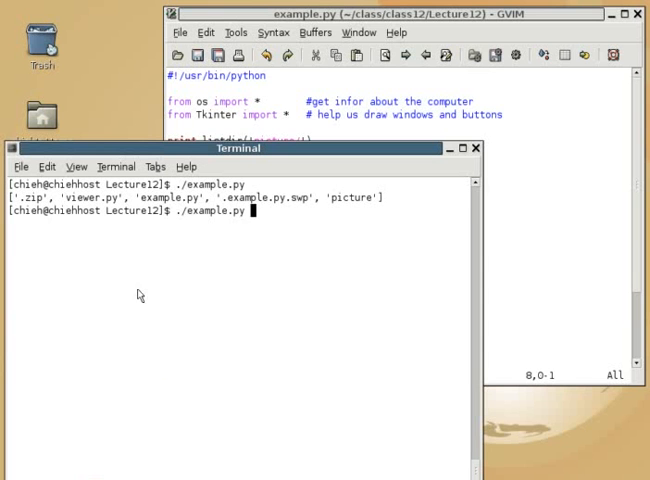
- Rerun ./example.py and highlight GIF names like pray-1.gif in the output
key("Return")
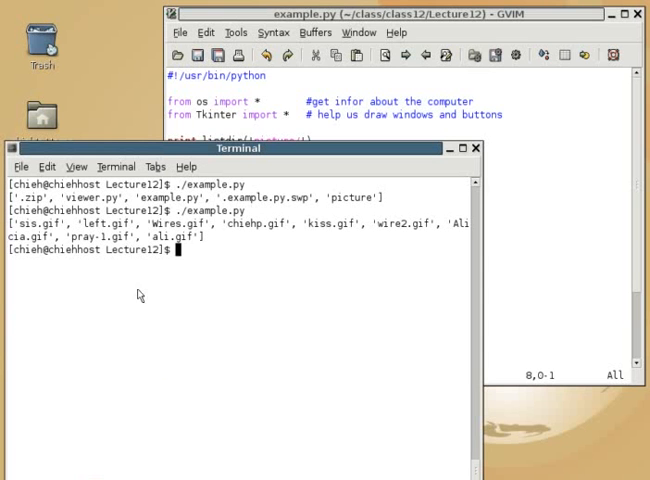
double_click(24, 224)
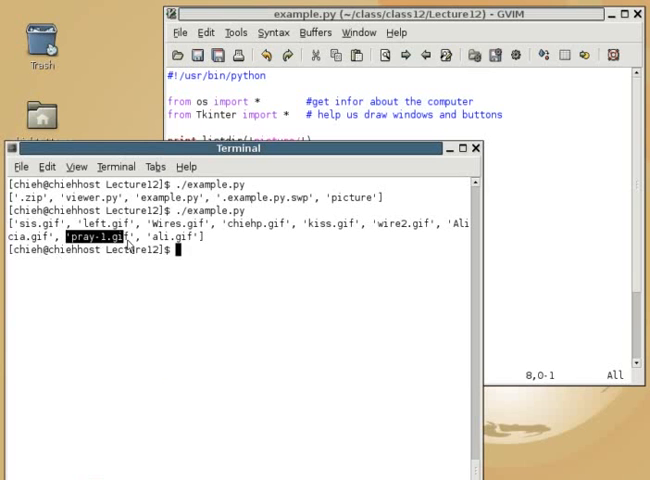
double_click(163, 237)
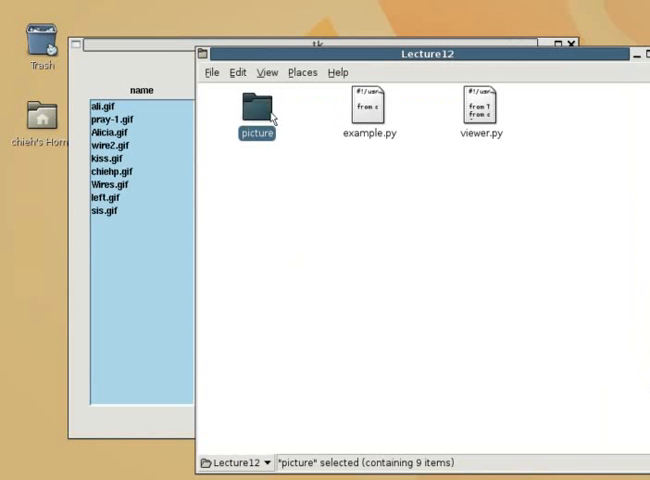
- Open the picture folder in Nautilus to view its nine GIF thumbnails
double_click(258, 108)
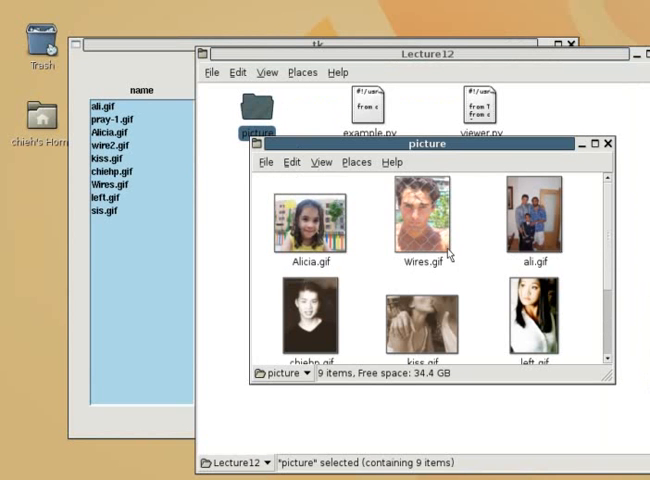
left_click(608, 146)
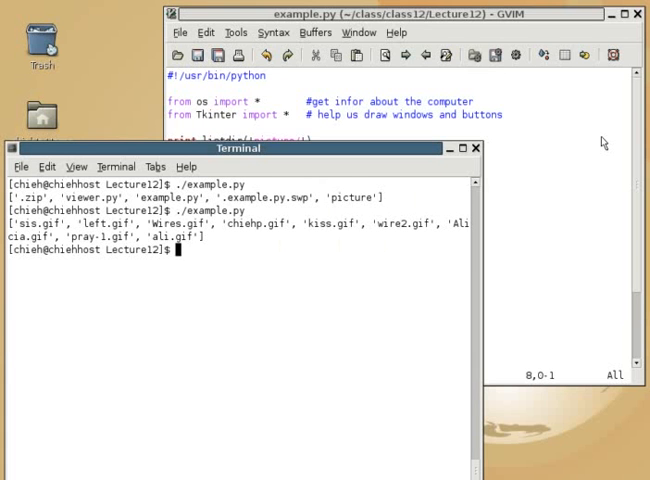
- Type 'windows unix linux apples' at the terminal prompt without running it
type("windows u")
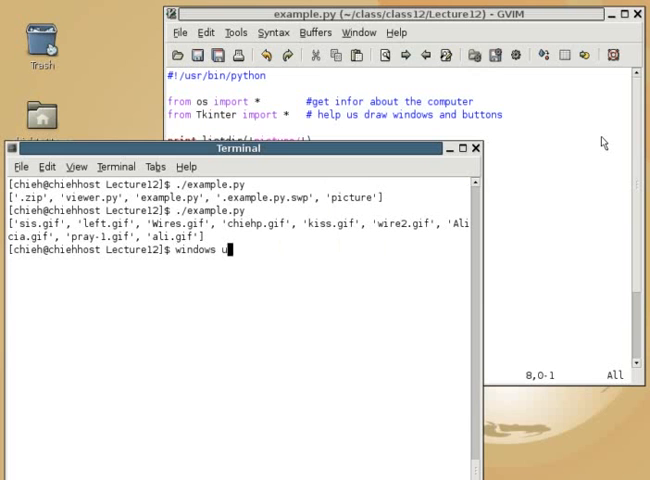
type("nix linux")
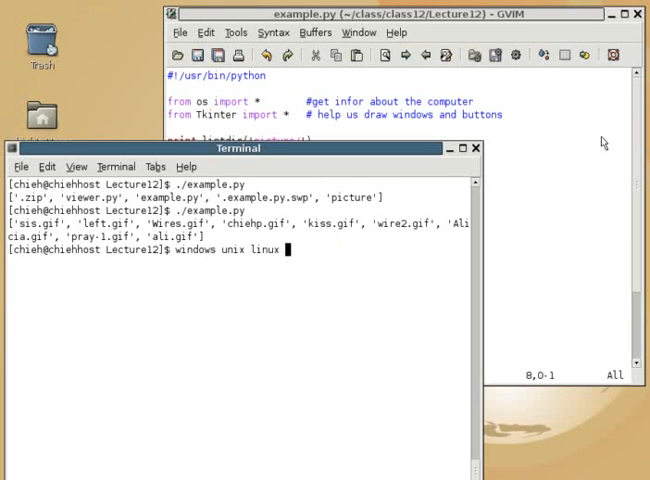
type("apples")
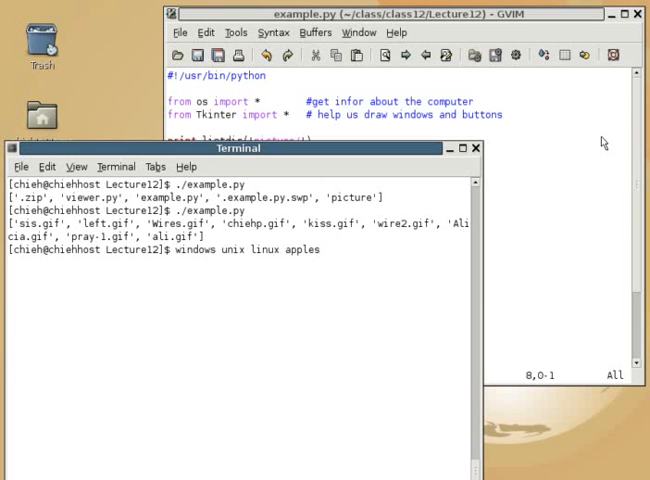